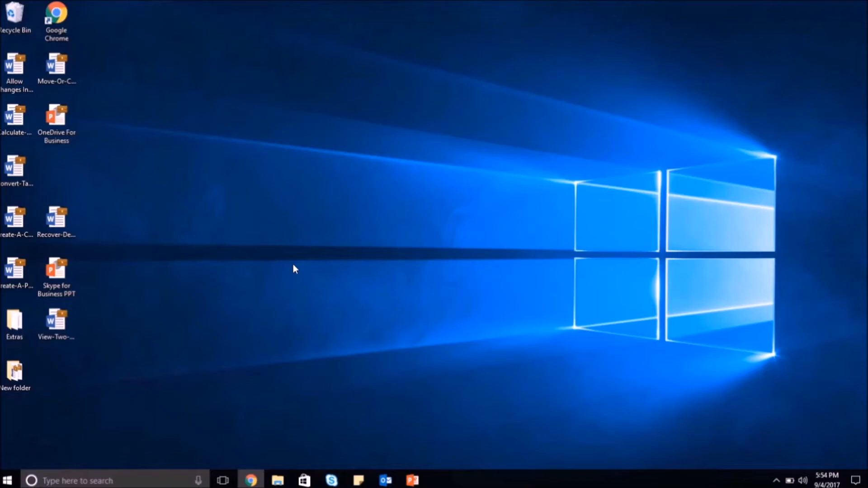
mouse_move(388, 326)
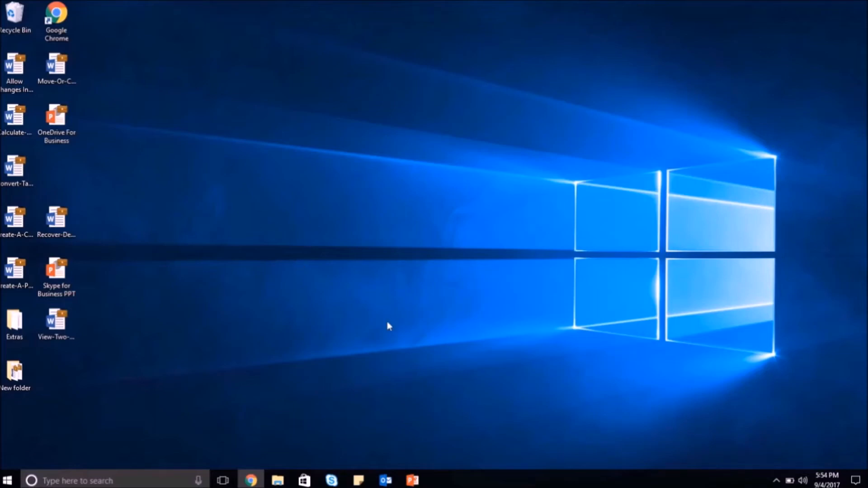
- Start a new Gmail message in Chrome and bring up the Desktop file picker to attach a file
left_click(252, 480)
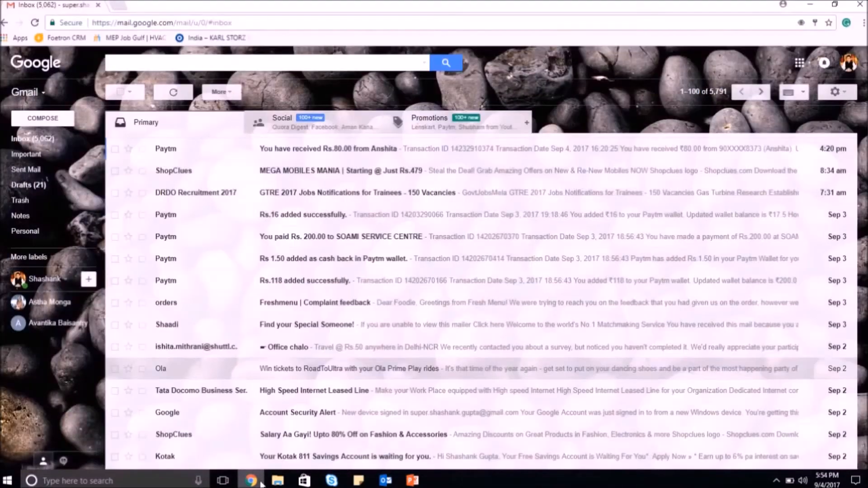
mouse_move(528, 351)
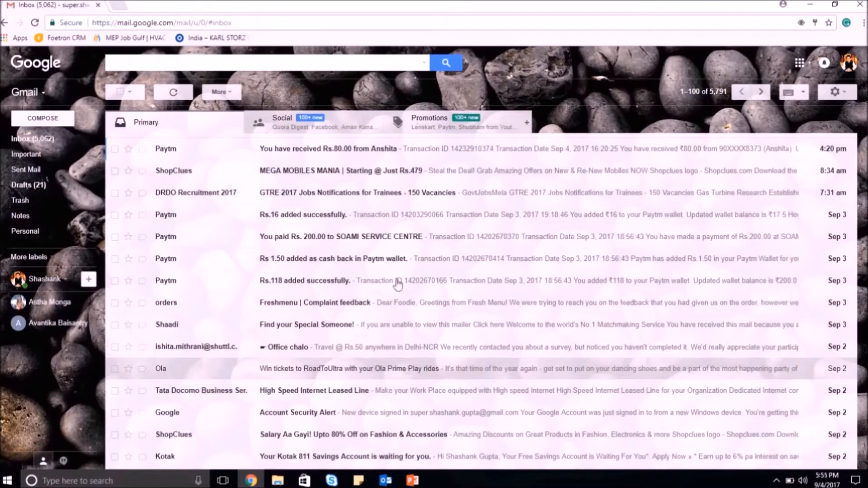
mouse_move(60, 122)
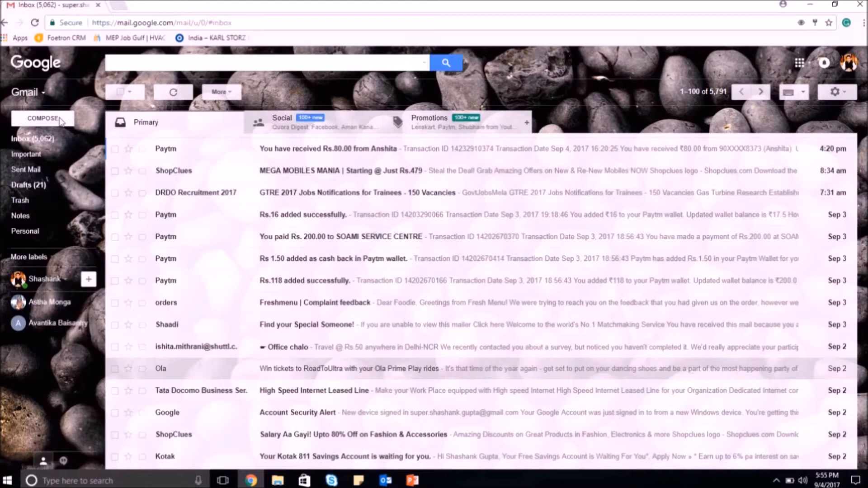
left_click(42, 118)
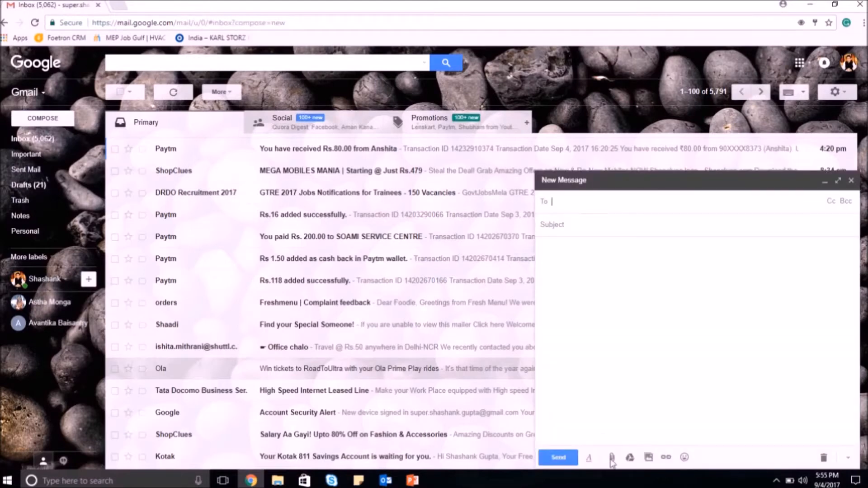
left_click(611, 457)
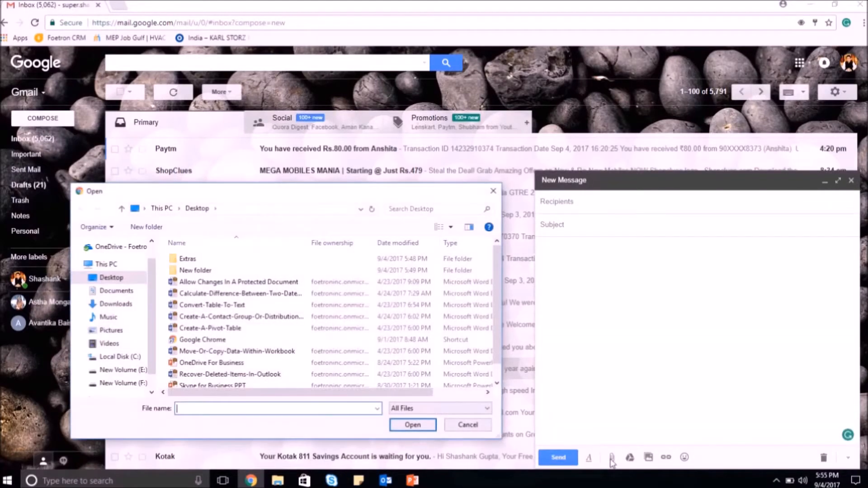
mouse_move(392, 471)
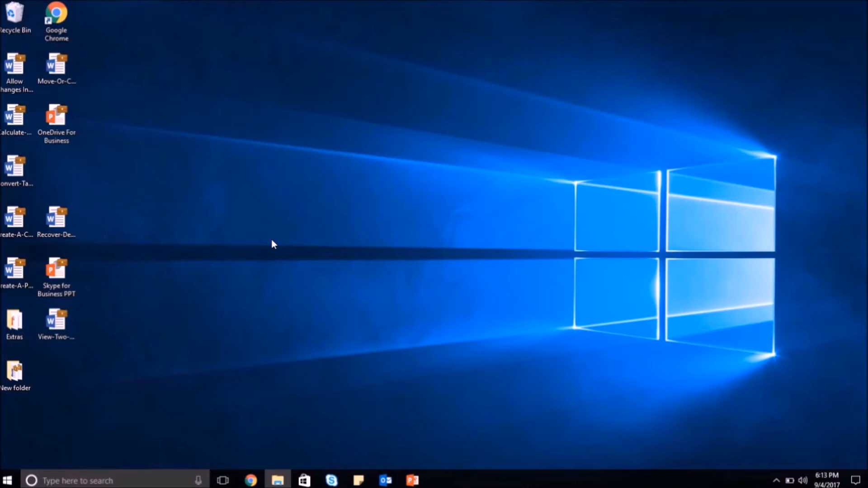
mouse_move(19, 150)
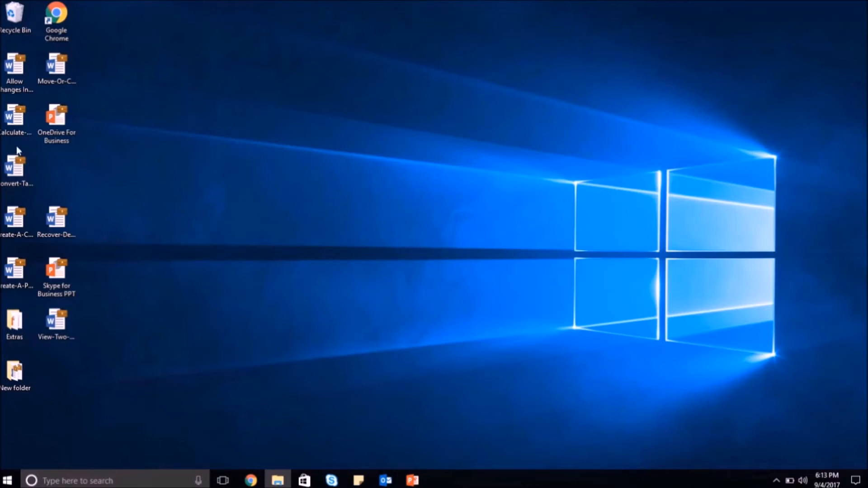
- Send the Calculate-Difference document to USB Drive (G:), triggering the work-protected content warning
right_click(13, 119)
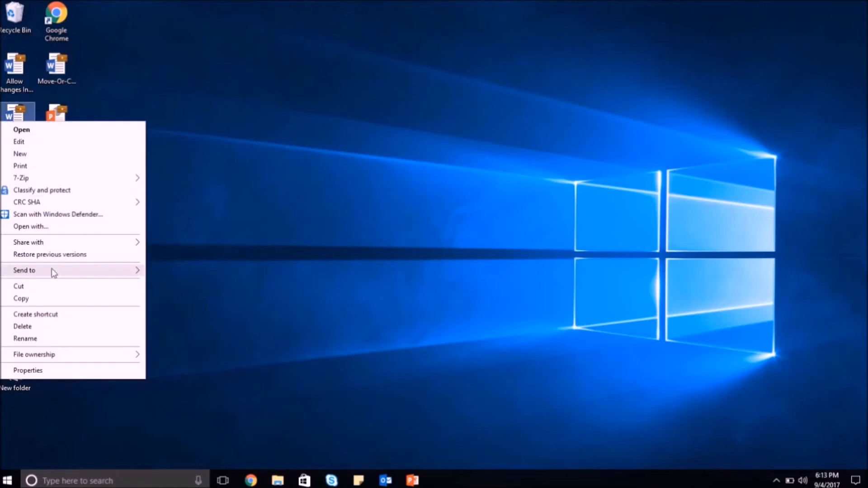
left_click(24, 270)
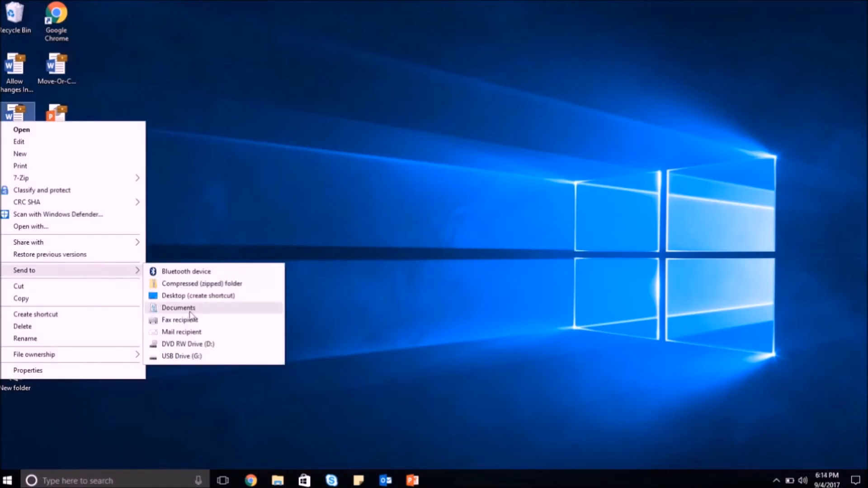
mouse_move(197, 357)
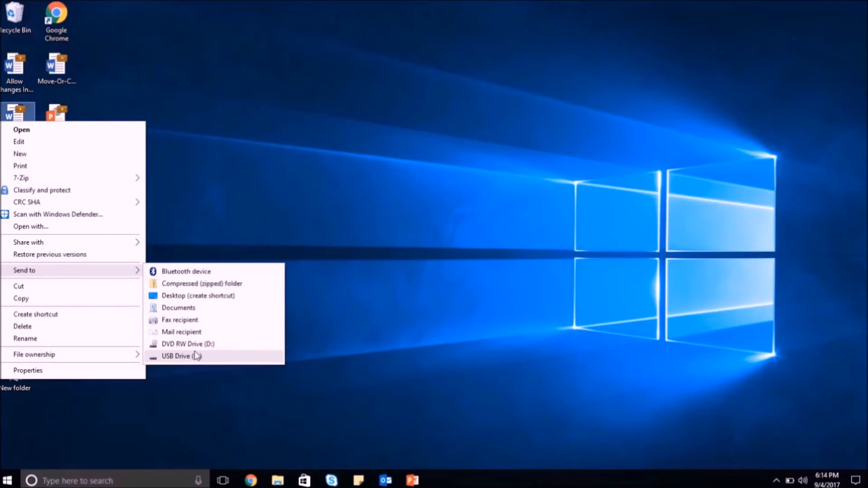
left_click(179, 356)
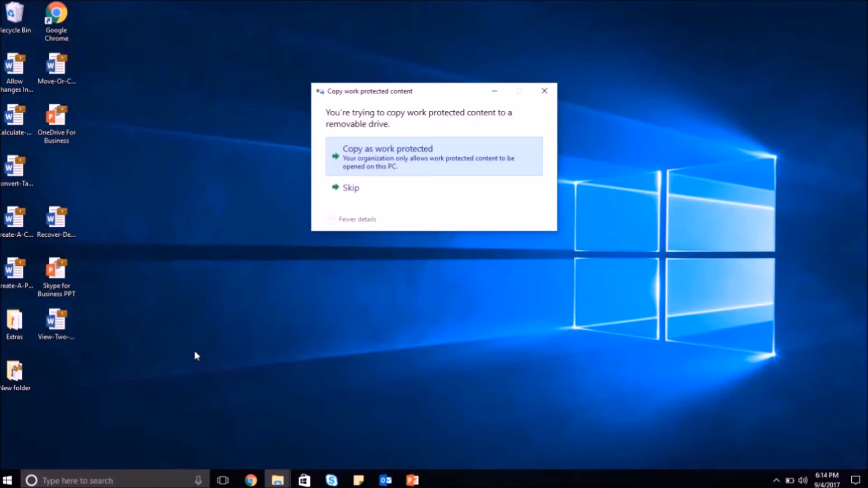
mouse_move(313, 319)
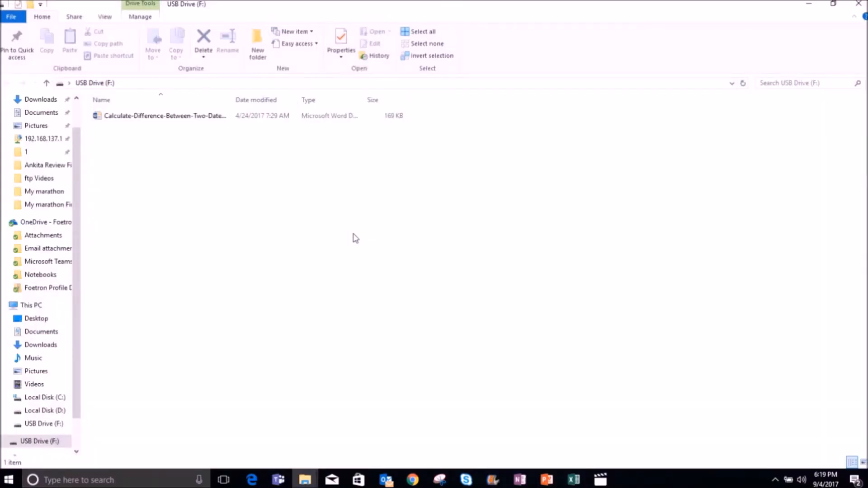
- Select and open the Calculate-Difference document from USB Drive (F:)
left_click(159, 116)
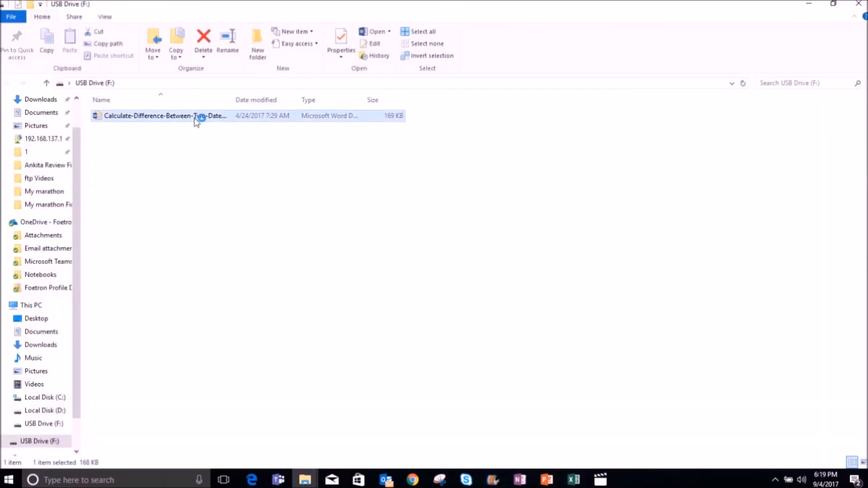
double_click(162, 116)
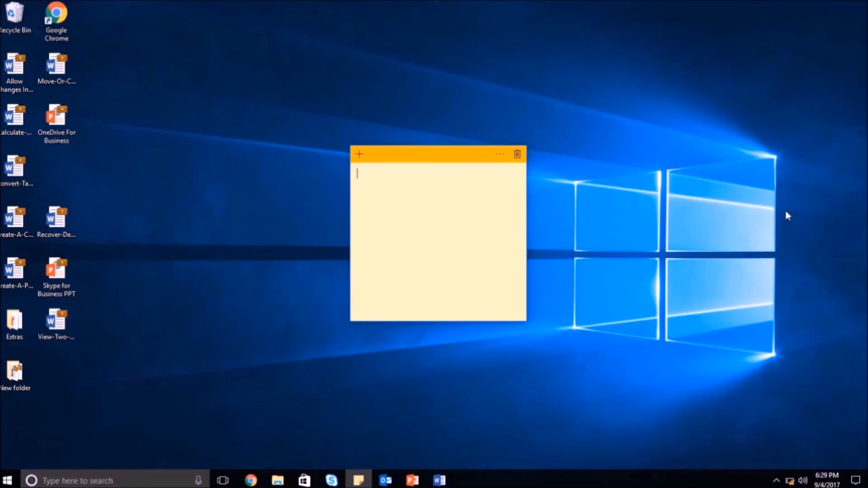
mouse_move(359, 441)
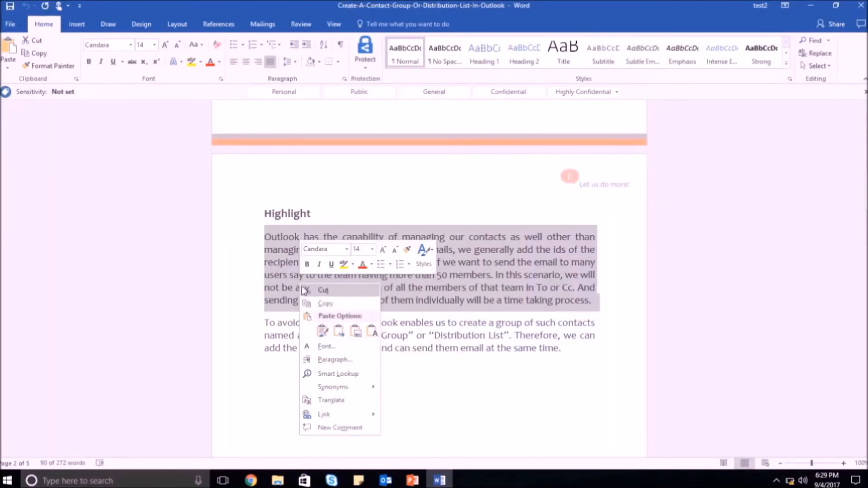
- Copy the Highlight paragraph and write 'Paste action blocked by IT' in the sticky note
left_click(337, 307)
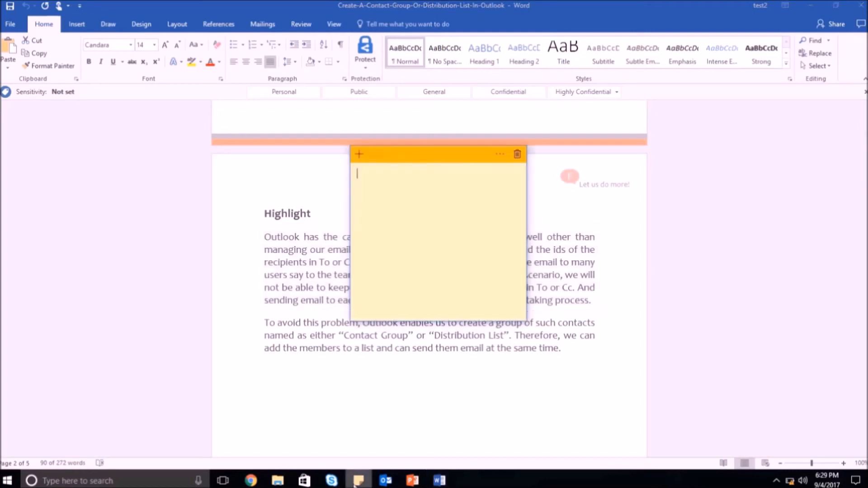
mouse_move(404, 185)
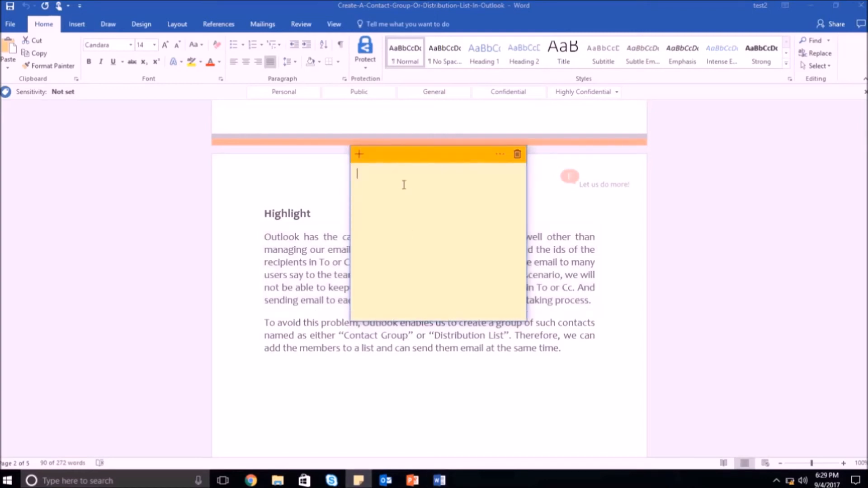
type("Paste action blocked by IT")
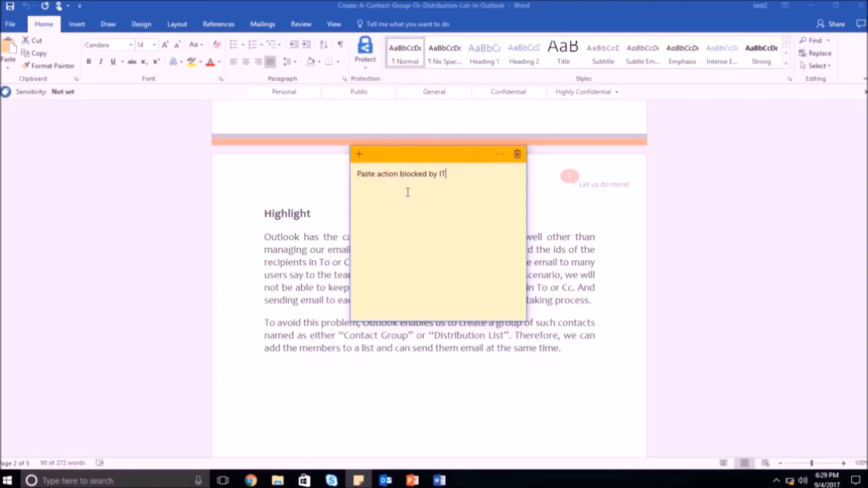